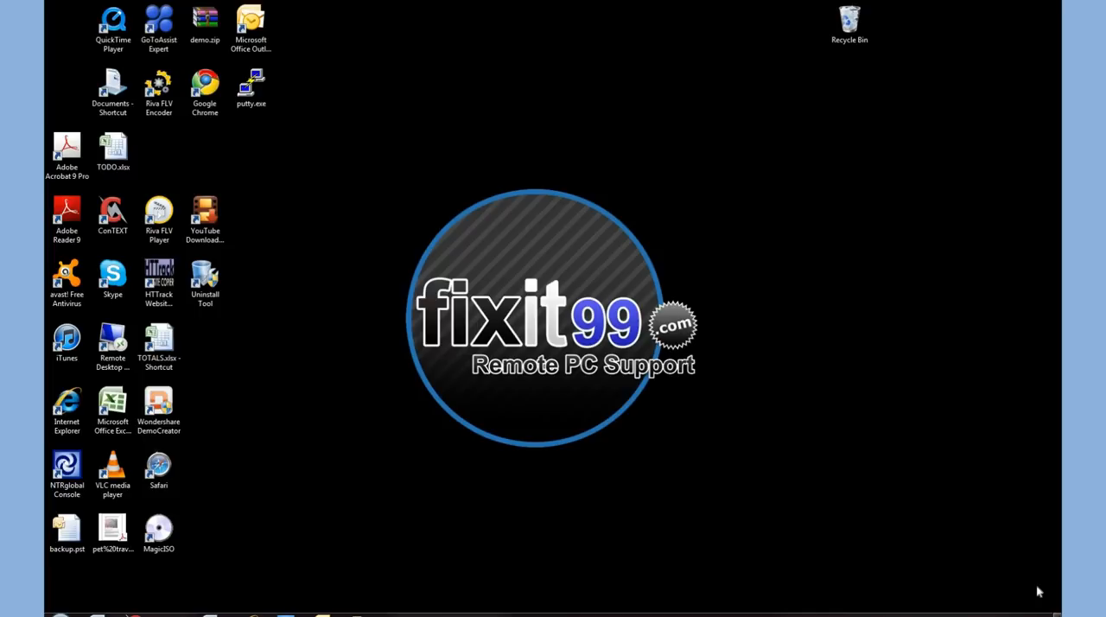
pyautogui.moveTo(994, 422)
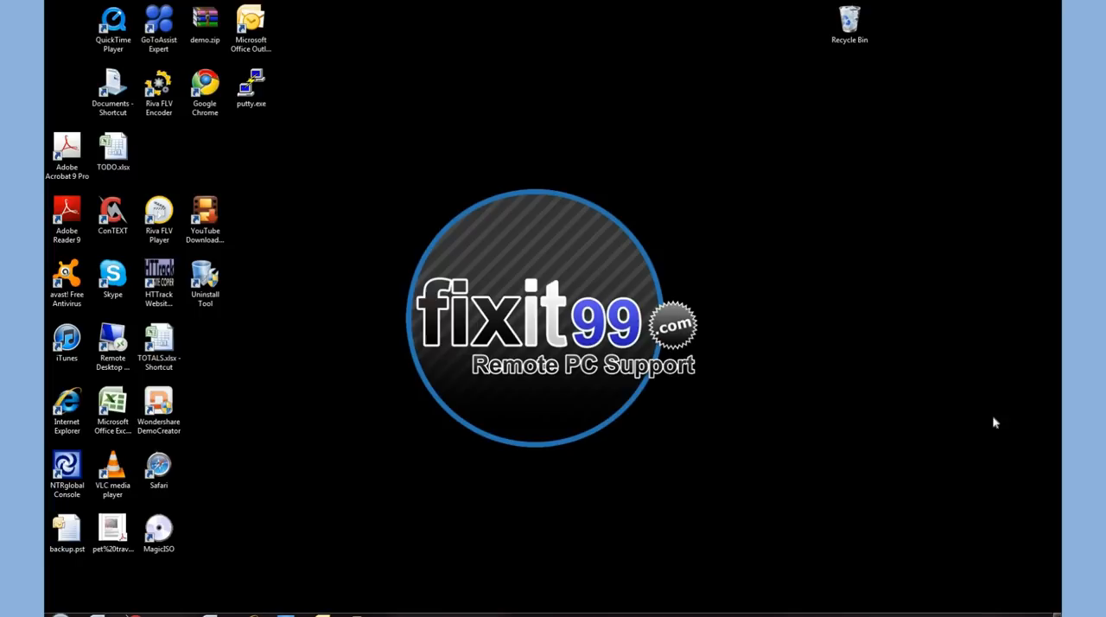
pyautogui.moveTo(229, 612)
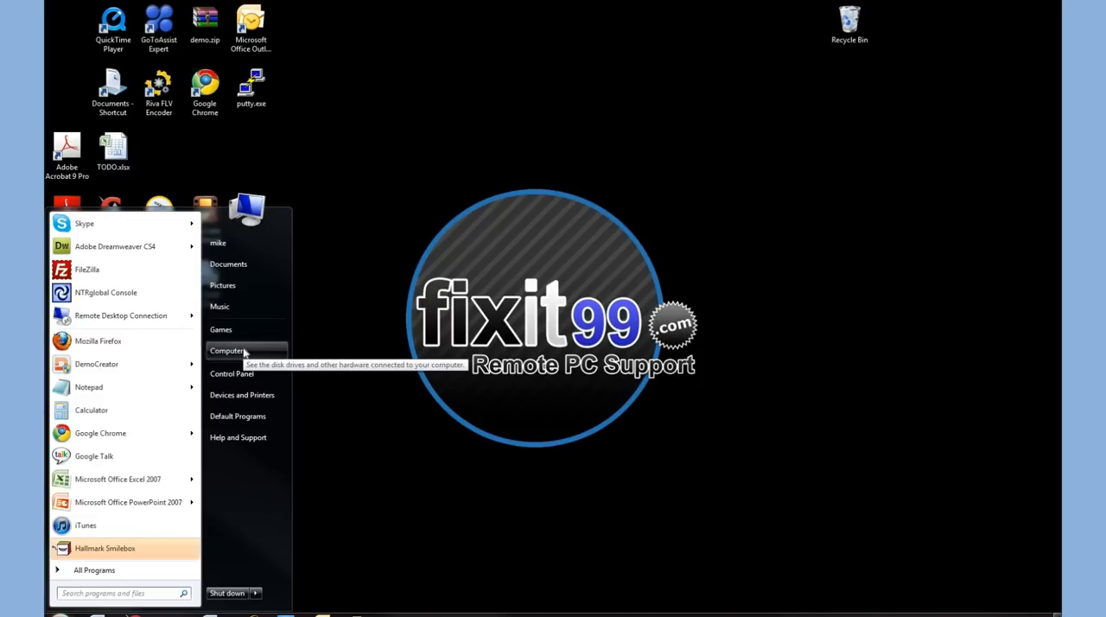
# Open Computer's Properties and go to Advanced system settings
pyautogui.rightClick(227, 350)
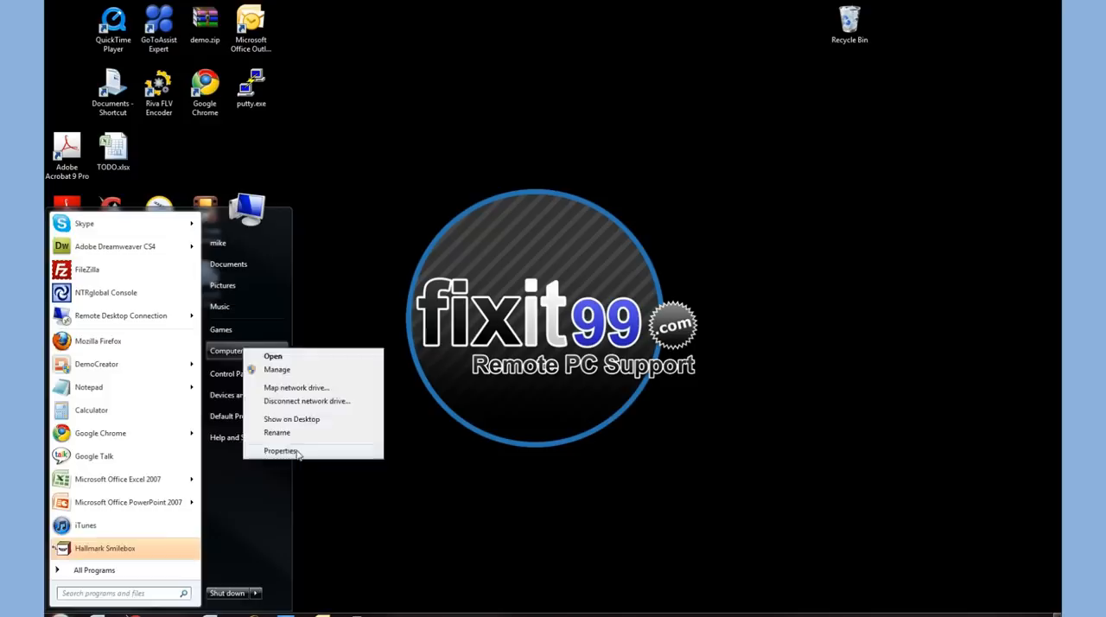
pyautogui.click(280, 450)
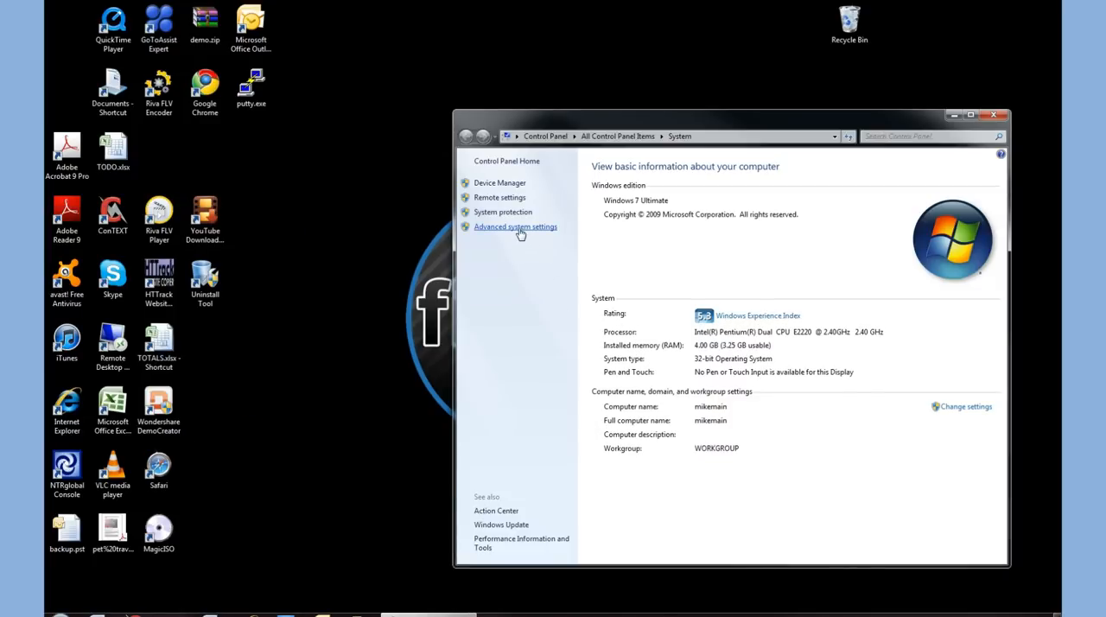
pyautogui.click(515, 227)
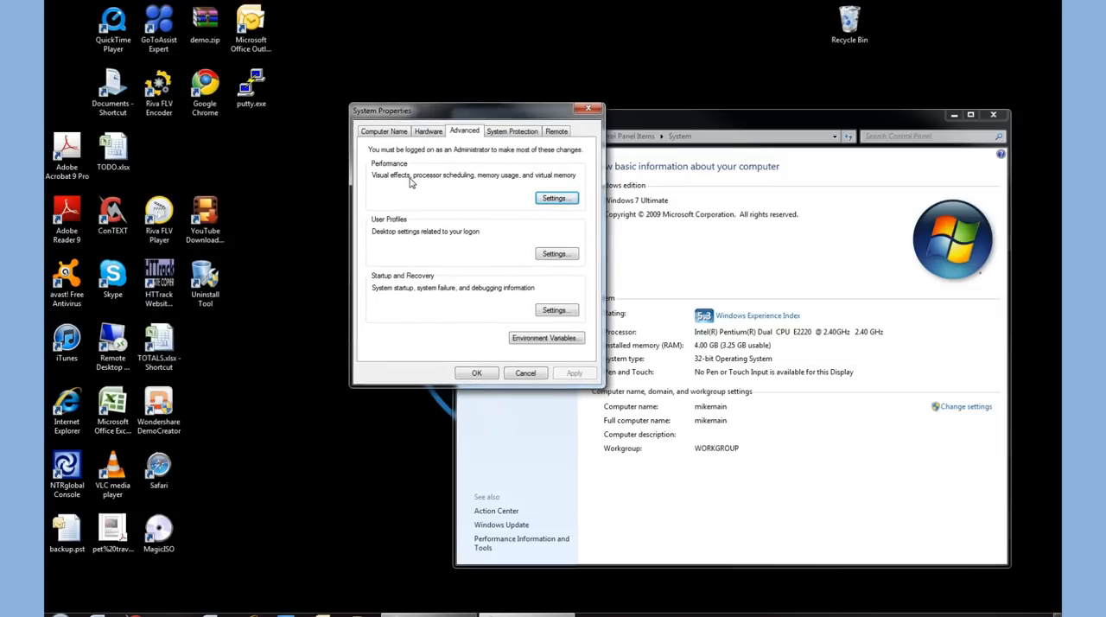
pyautogui.moveTo(444, 186)
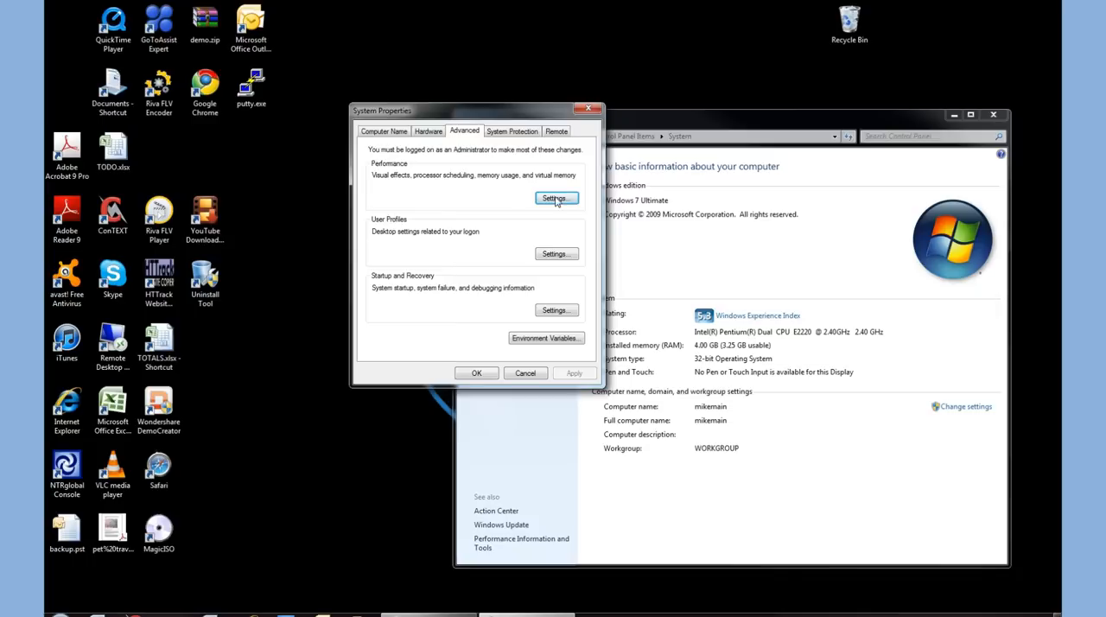
# Open Performance Settings and select 'Let Windows choose what's best for my computer'
pyautogui.click(555, 198)
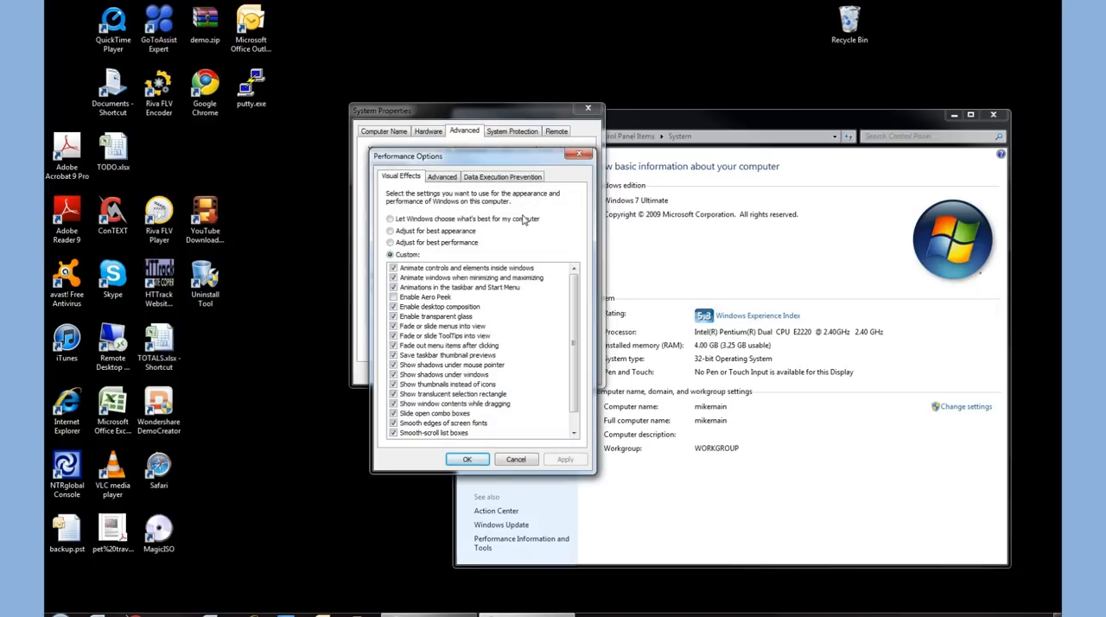
pyautogui.click(390, 218)
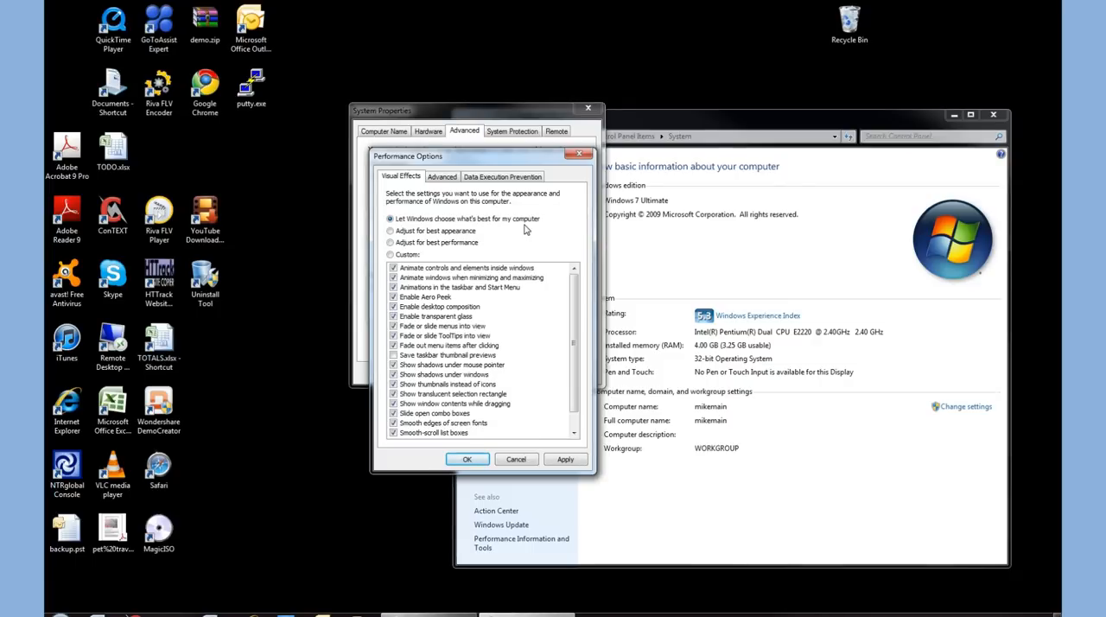
pyautogui.moveTo(523, 274)
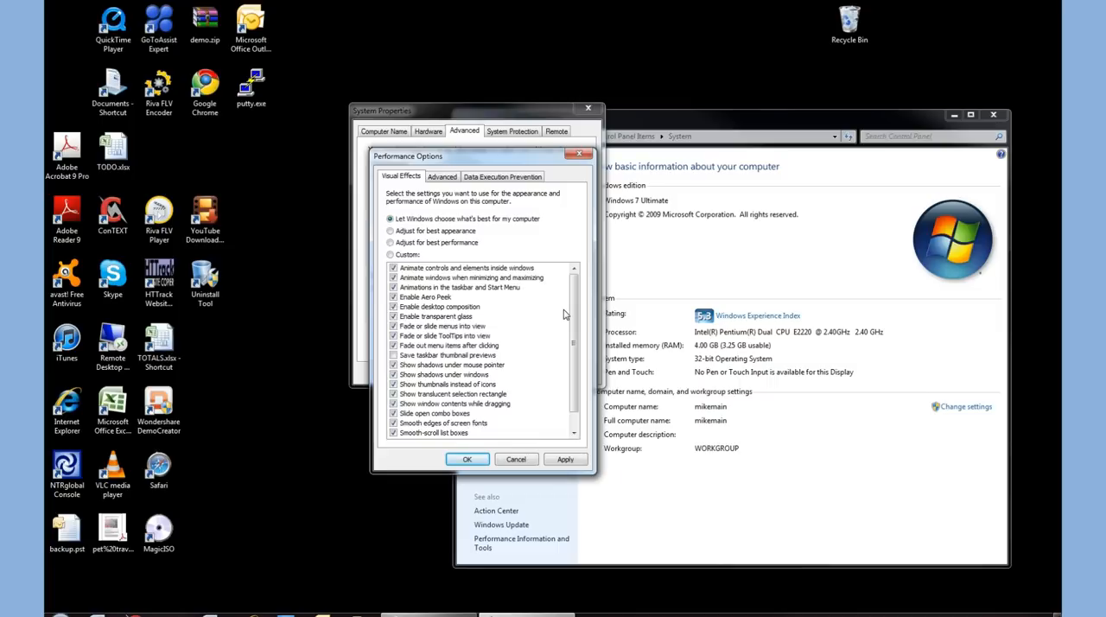
pyautogui.moveTo(485, 333)
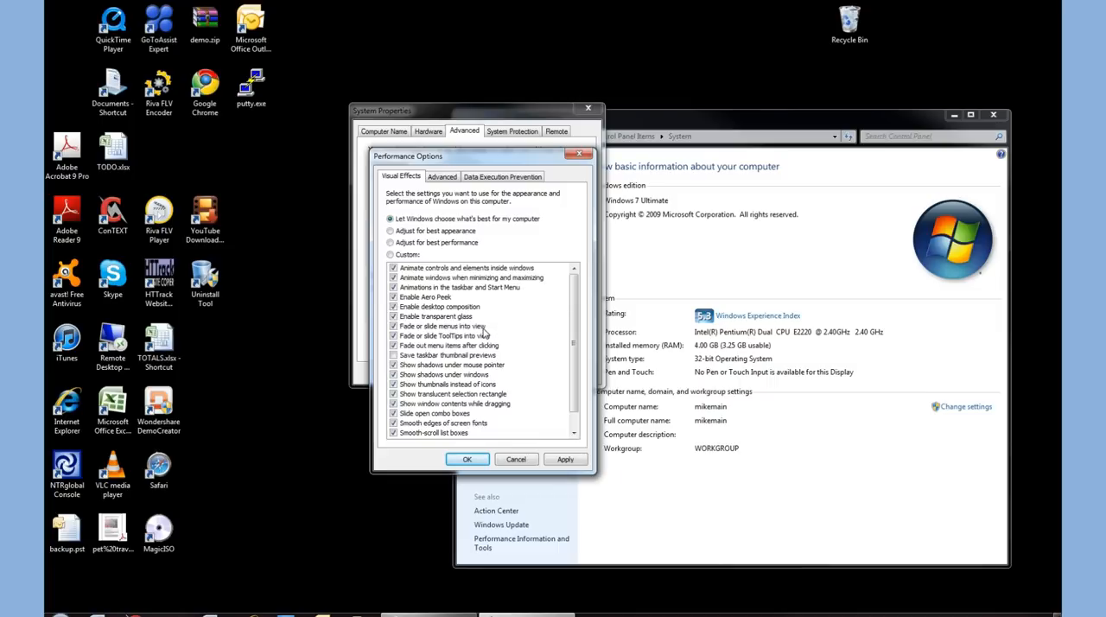
pyautogui.moveTo(484, 334)
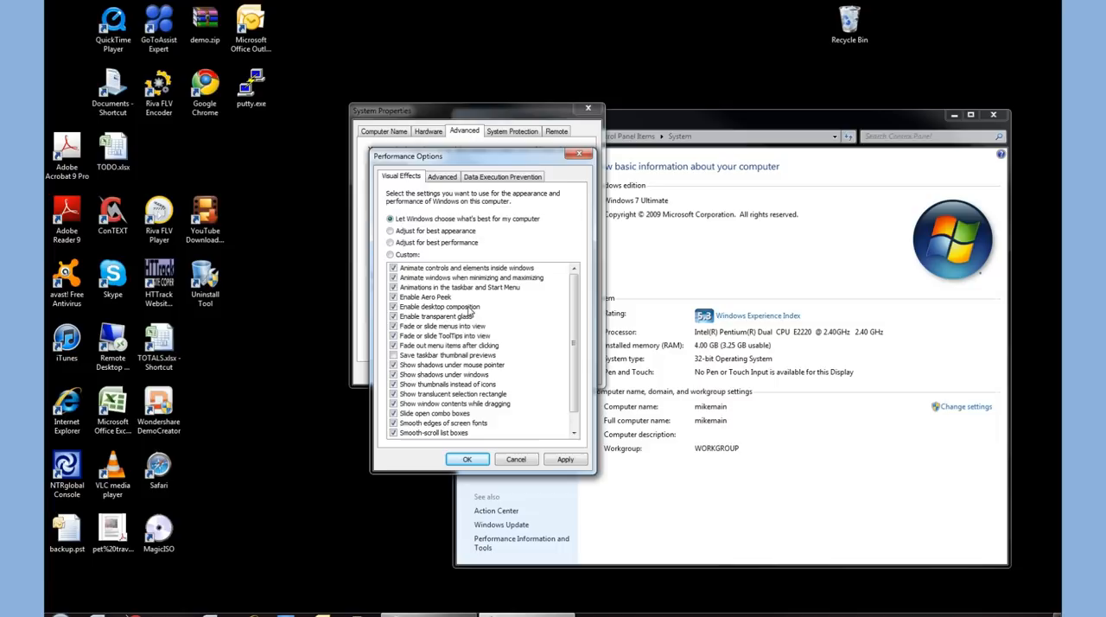
pyautogui.moveTo(470, 312)
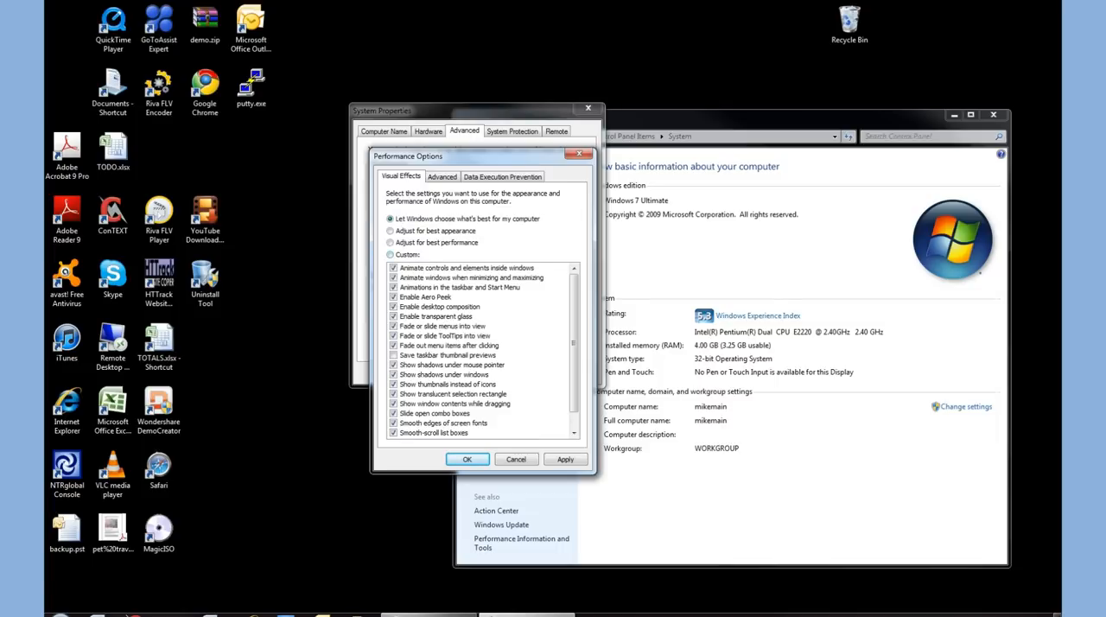
# Choose 'Adjust for best performance', then re-tick visual styles, icon label drop shadows and thumbnails
pyautogui.click(390, 242)
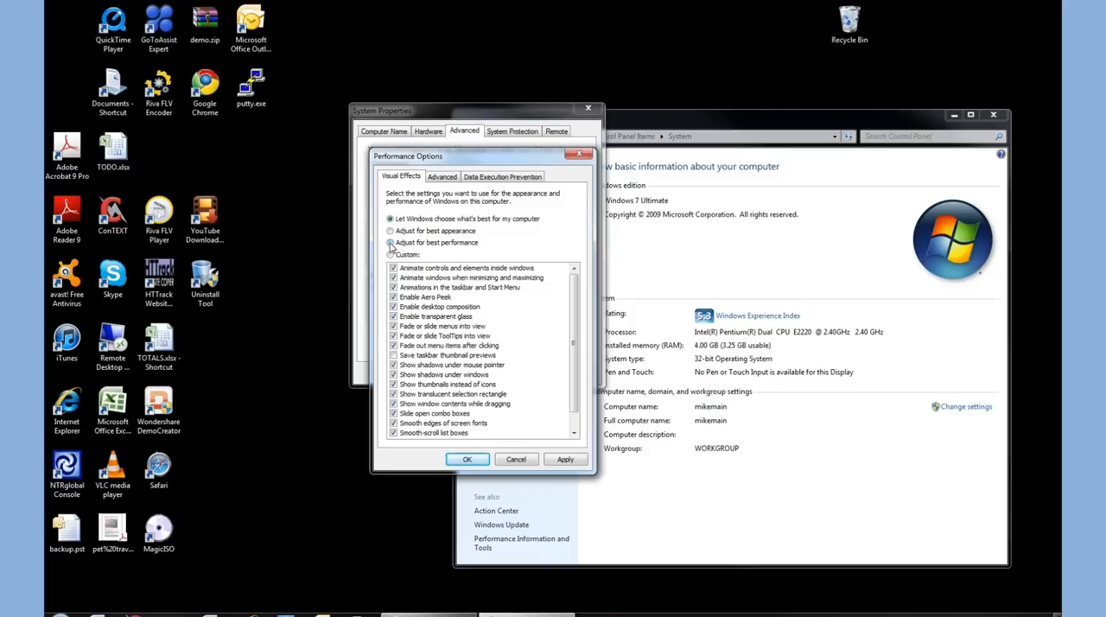
pyautogui.click(389, 242)
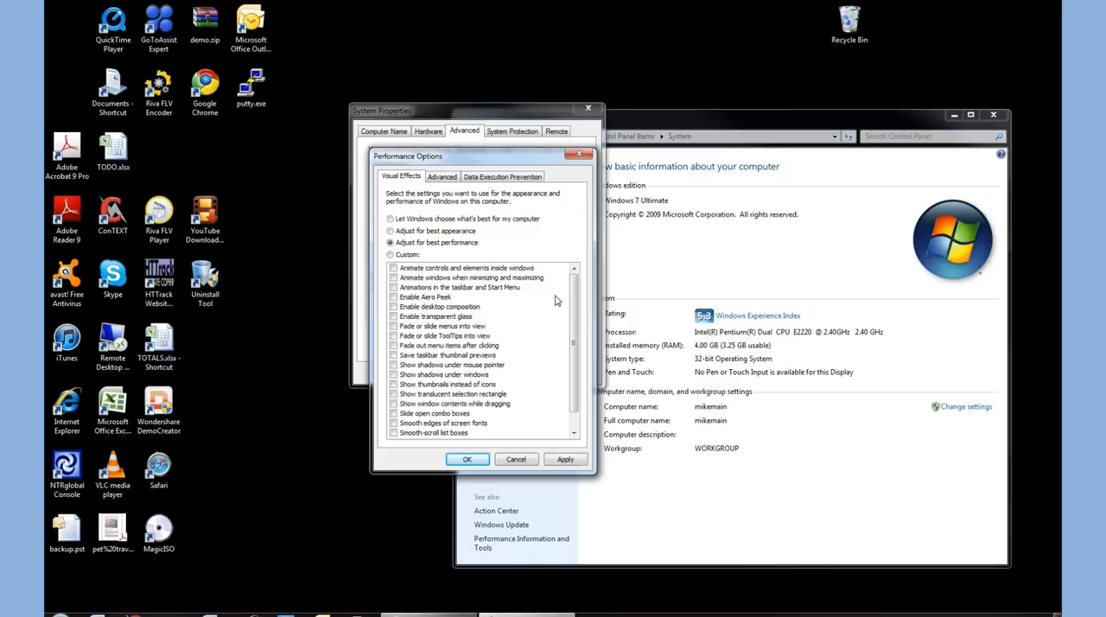
pyautogui.scroll(-3)
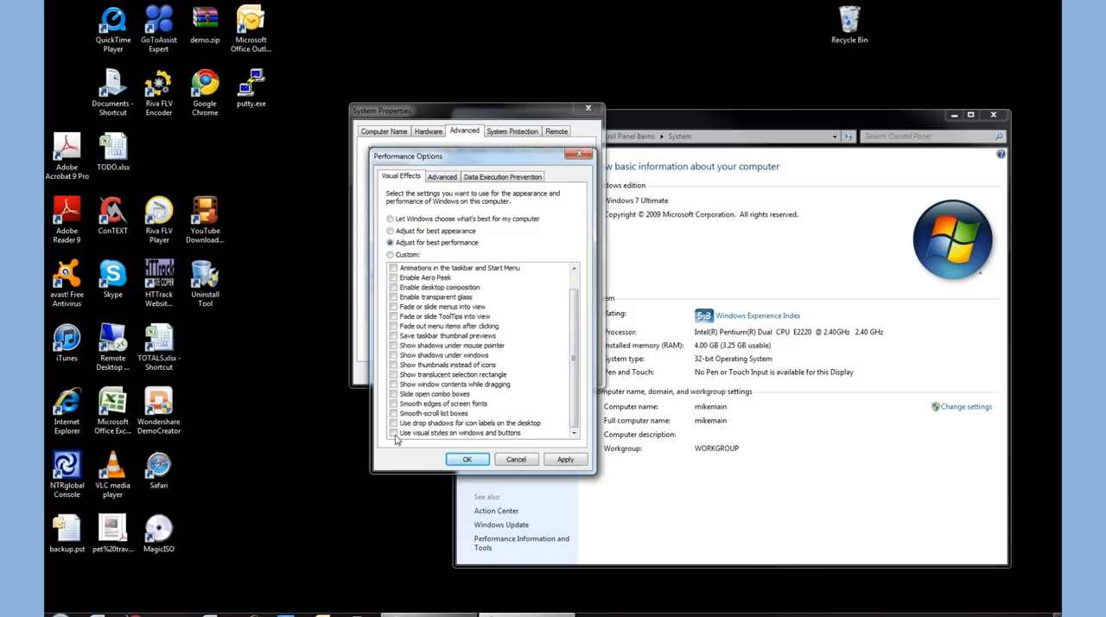
pyautogui.click(395, 432)
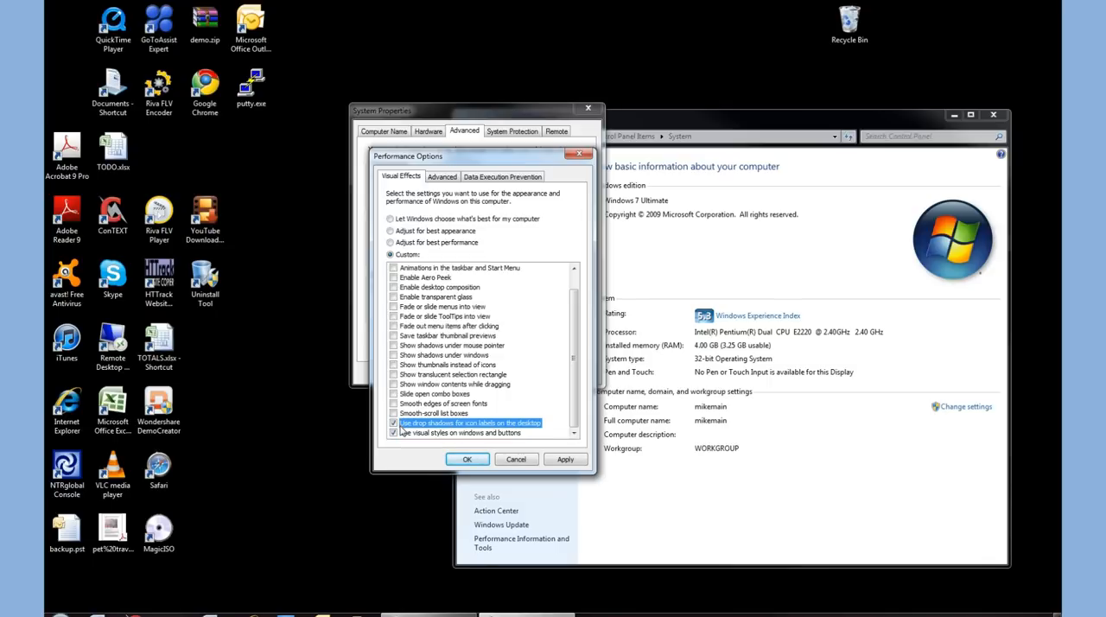
pyautogui.click(394, 422)
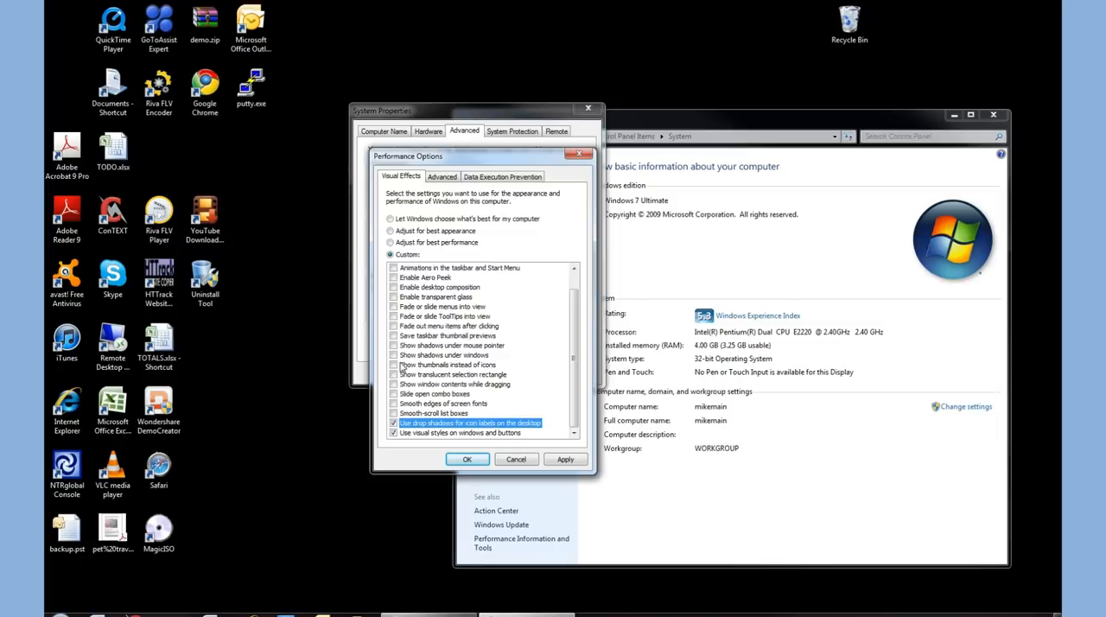
pyautogui.click(394, 364)
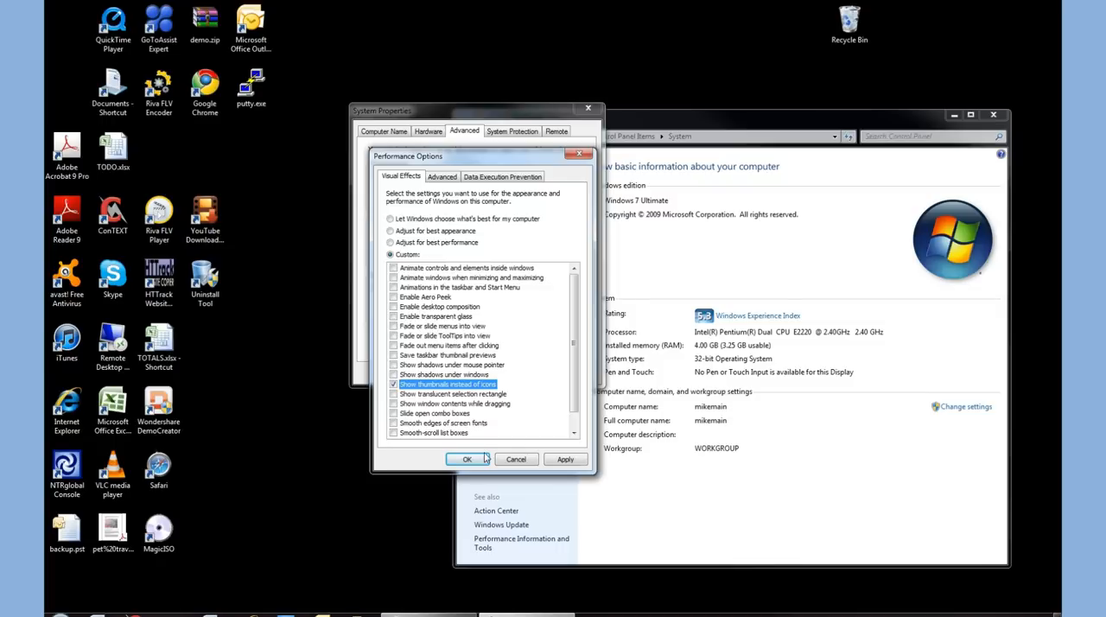
# Confirm the custom visual effects with OK in Performance Options and System Properties
pyautogui.click(467, 458)
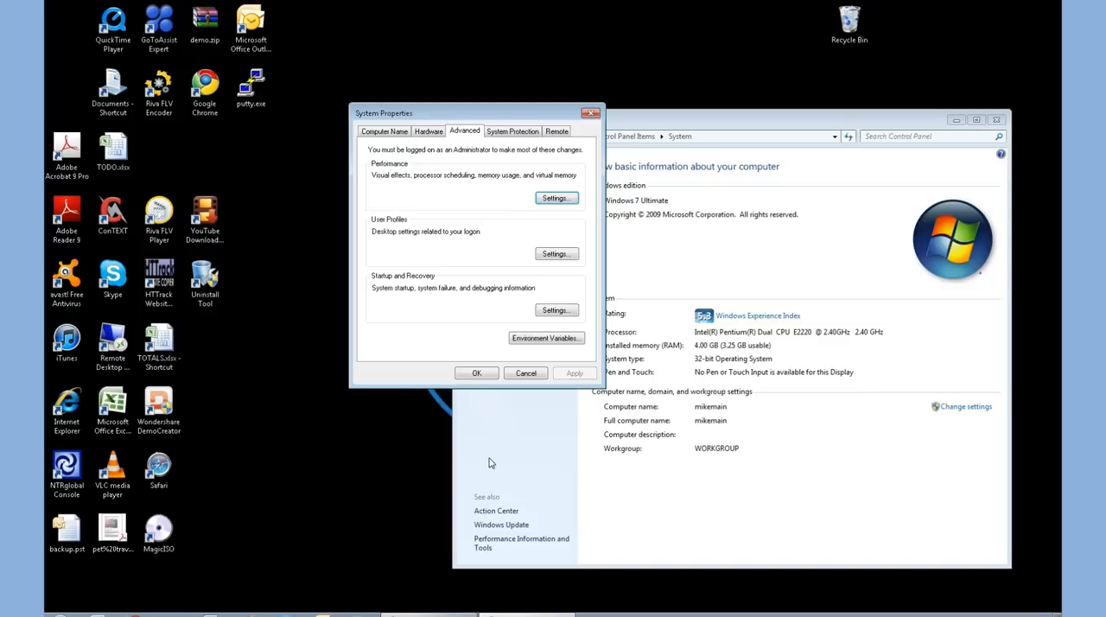
pyautogui.moveTo(549, 505)
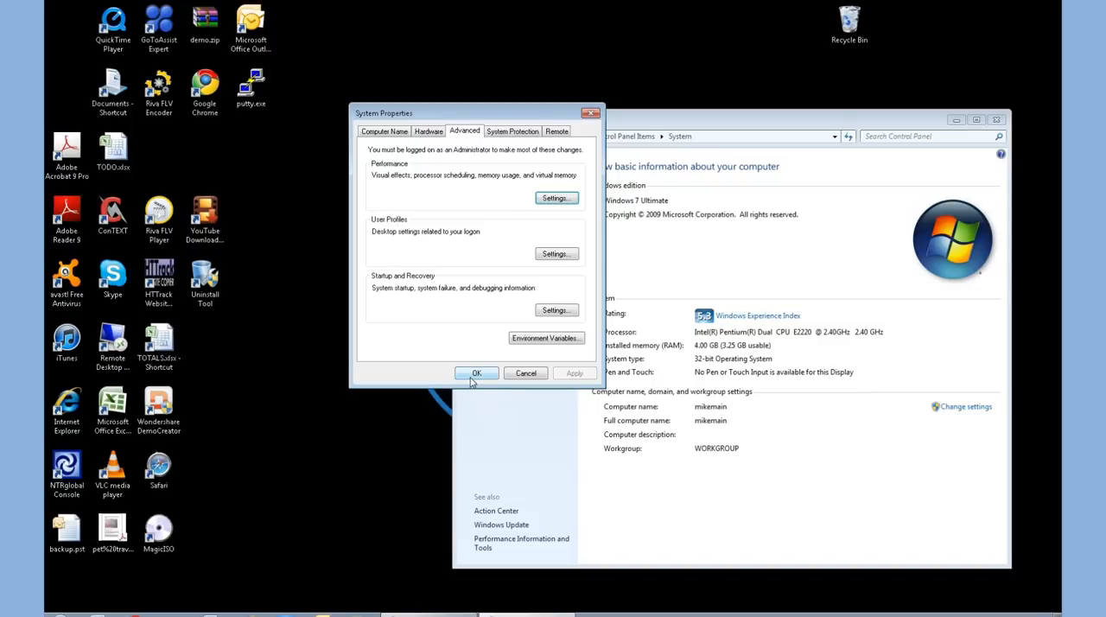
pyautogui.click(476, 373)
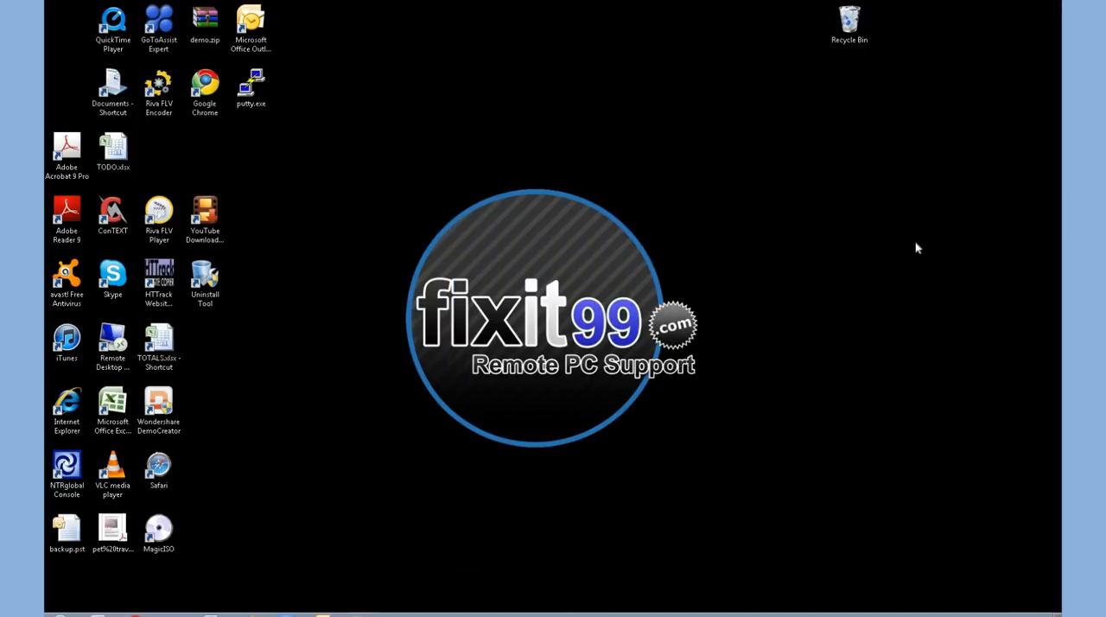
pyautogui.moveTo(910, 250)
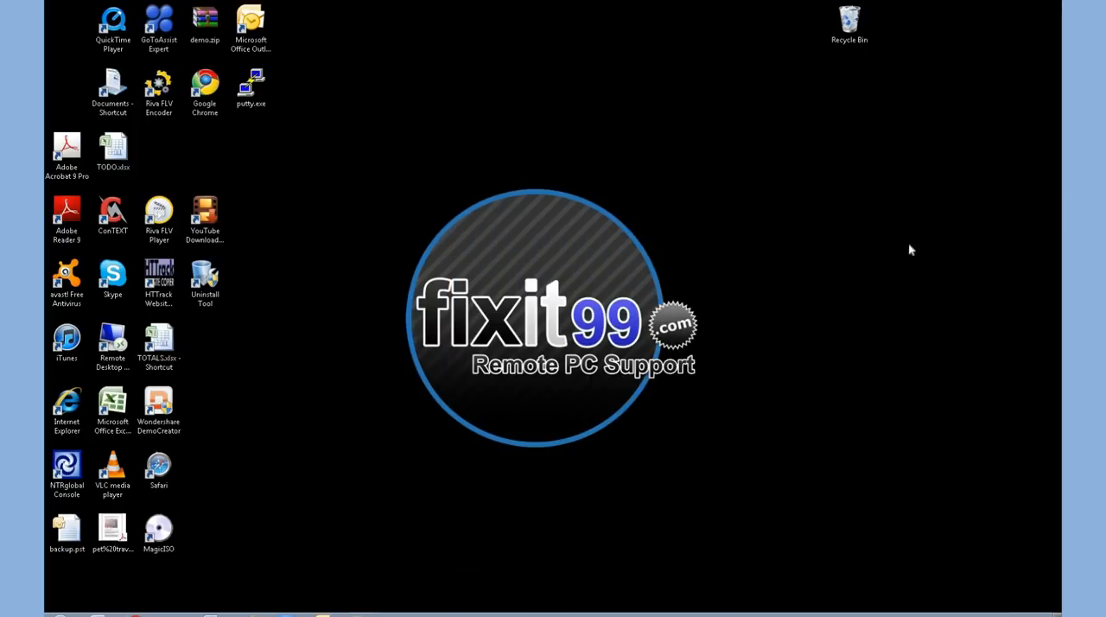
pyautogui.moveTo(878, 281)
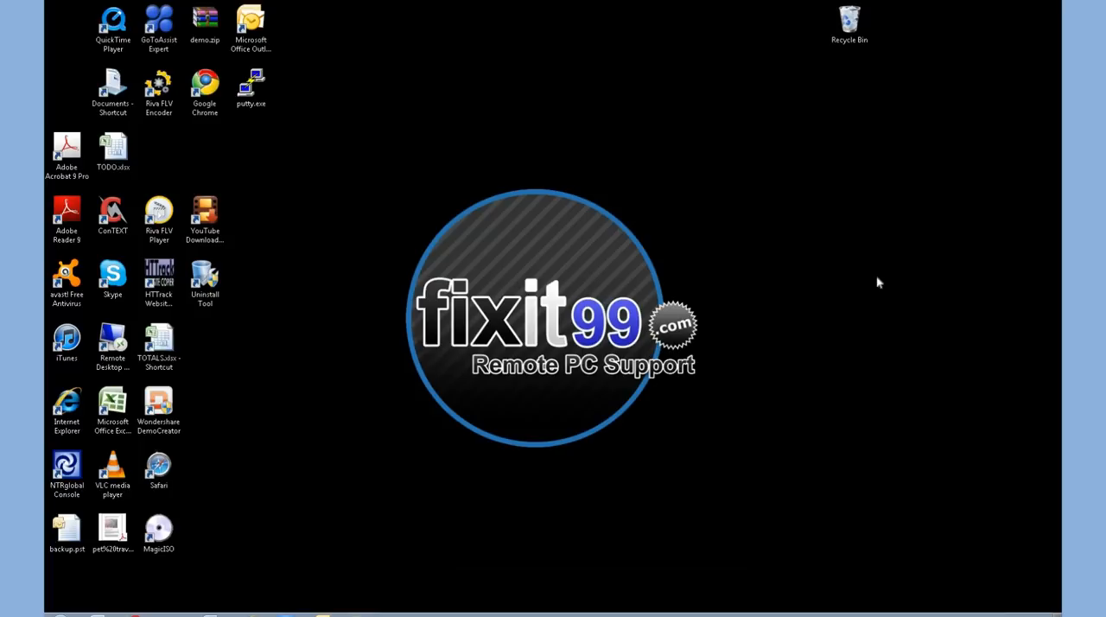
pyautogui.moveTo(879, 281)
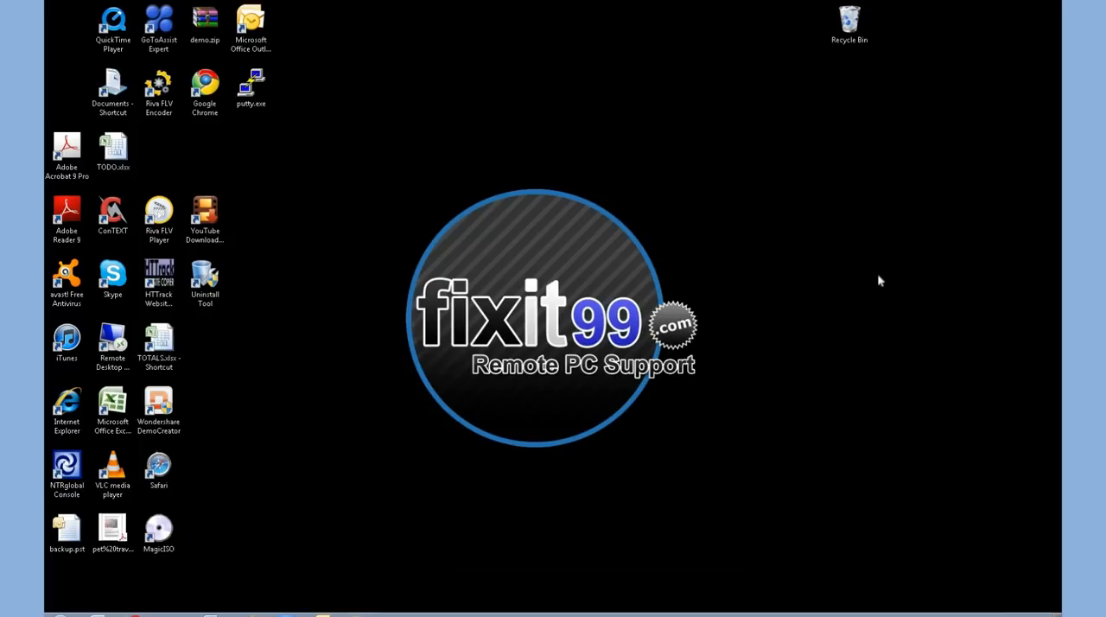